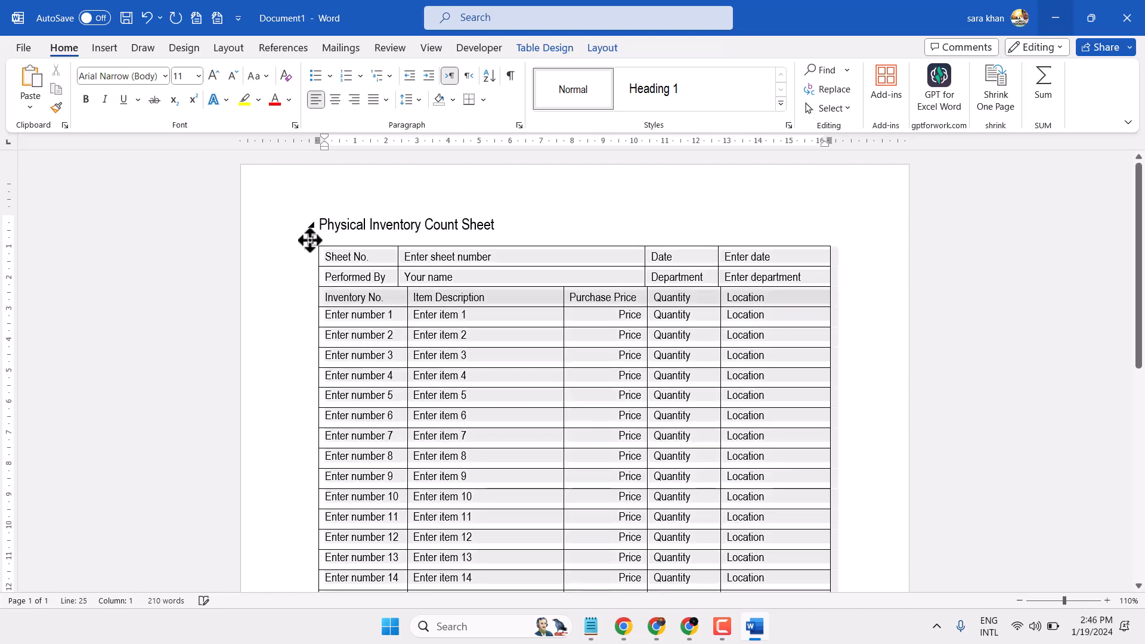
# Copy the entire Physical Inventory Count Sheet table and launch Excel from search.
pyautogui.rightClick(310, 241)
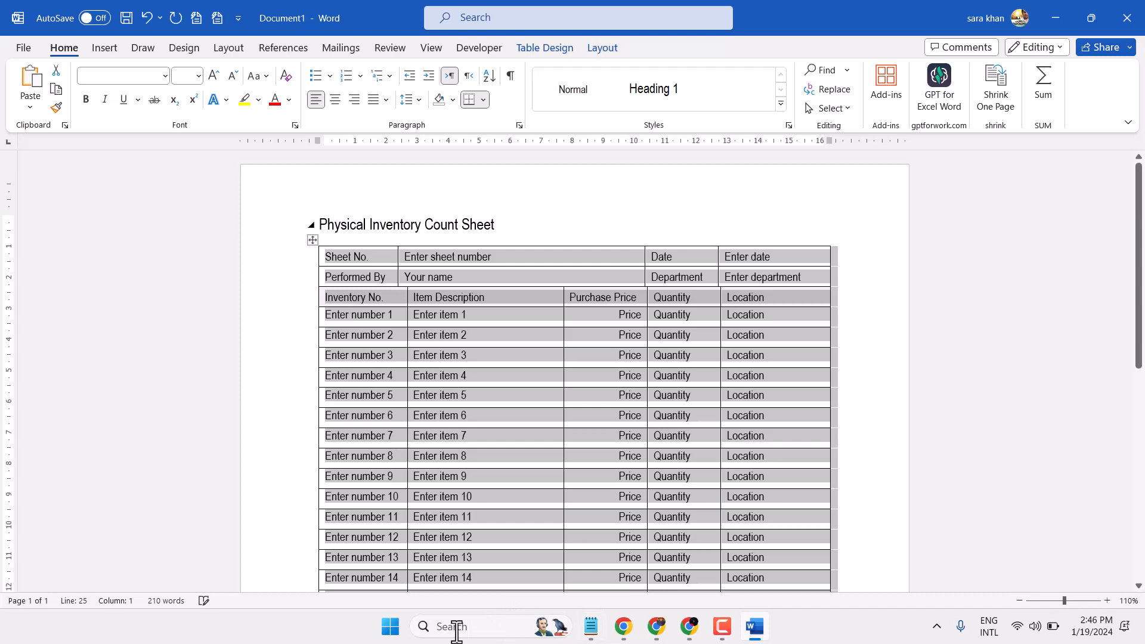
pyautogui.click(390, 627)
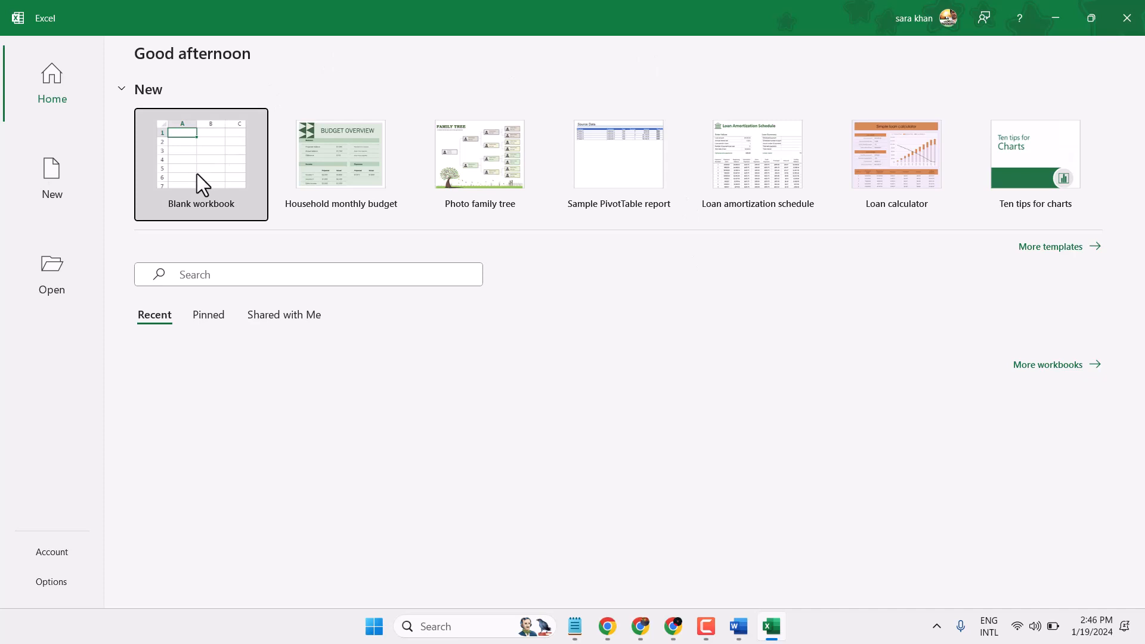
# Paste the table at A1 of a new blank workbook, keeping source formatting.
pyautogui.click(201, 163)
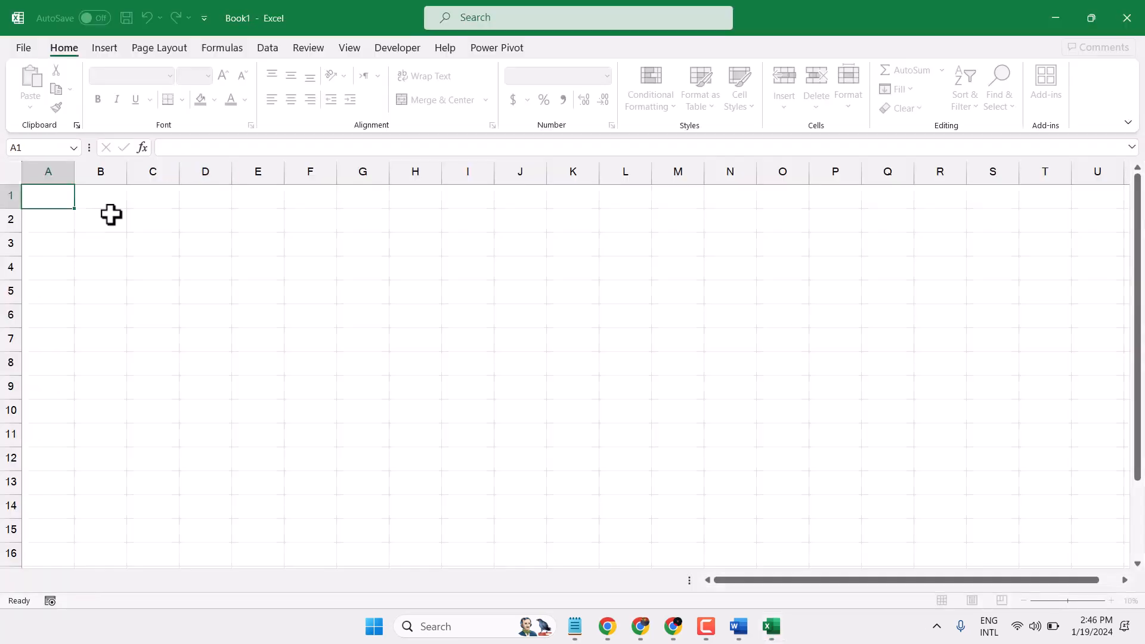
pyautogui.rightClick(48, 196)
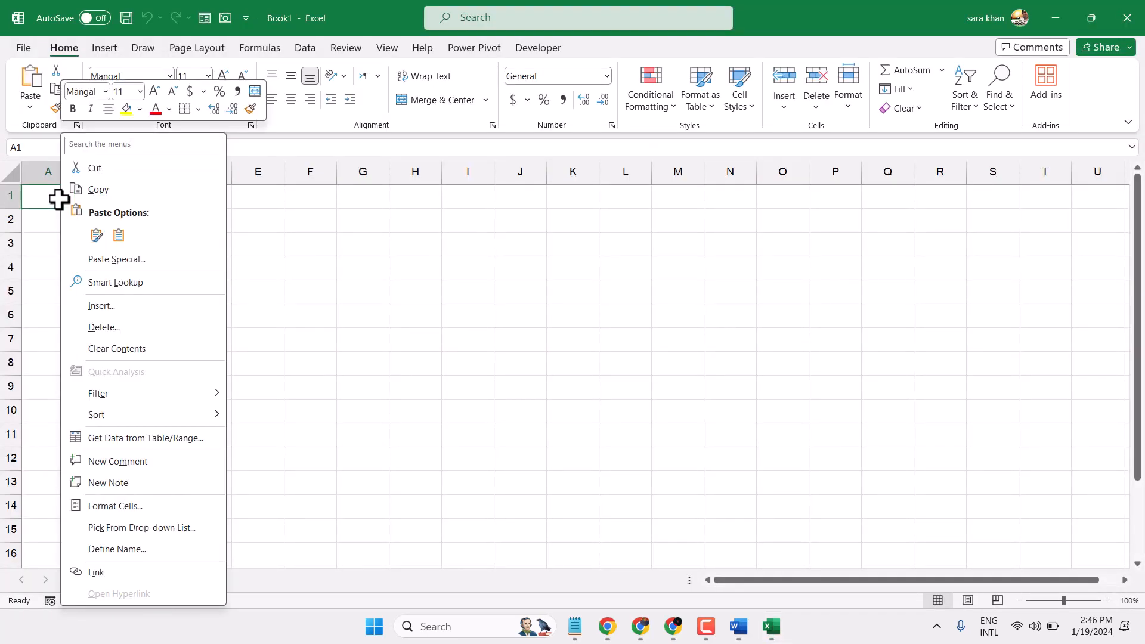
pyautogui.moveTo(96, 235)
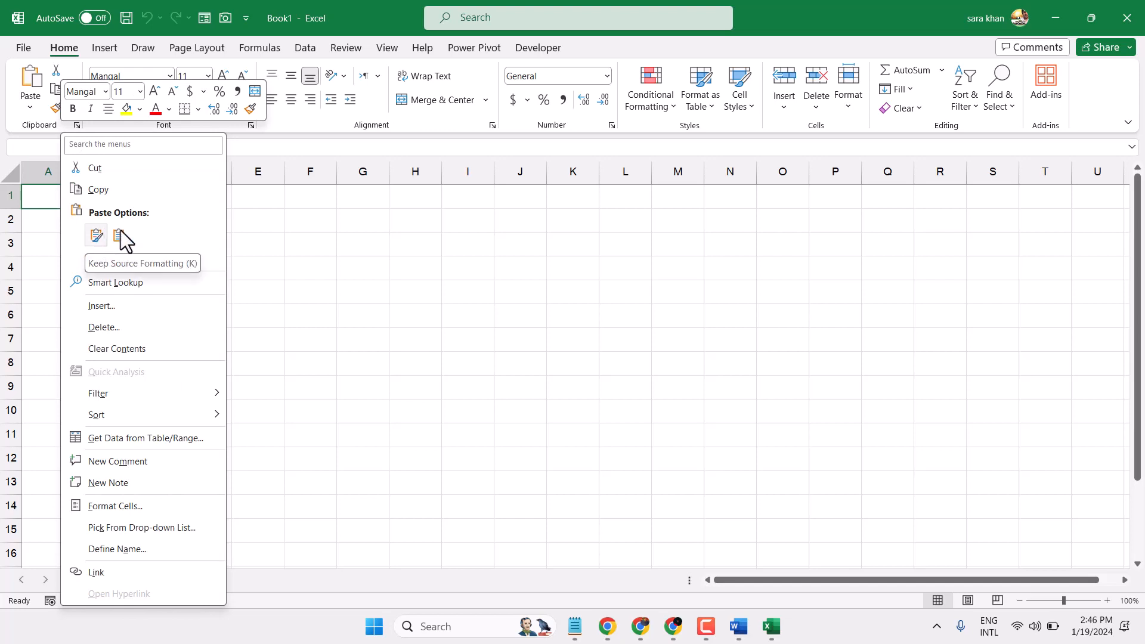
pyautogui.moveTo(95, 241)
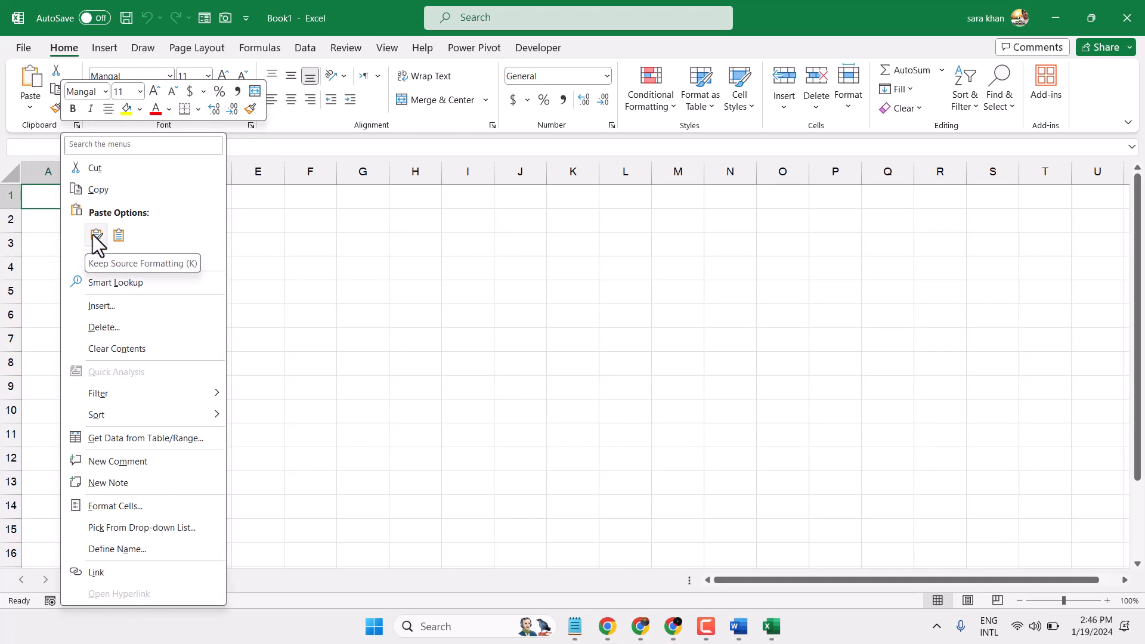
pyautogui.click(95, 235)
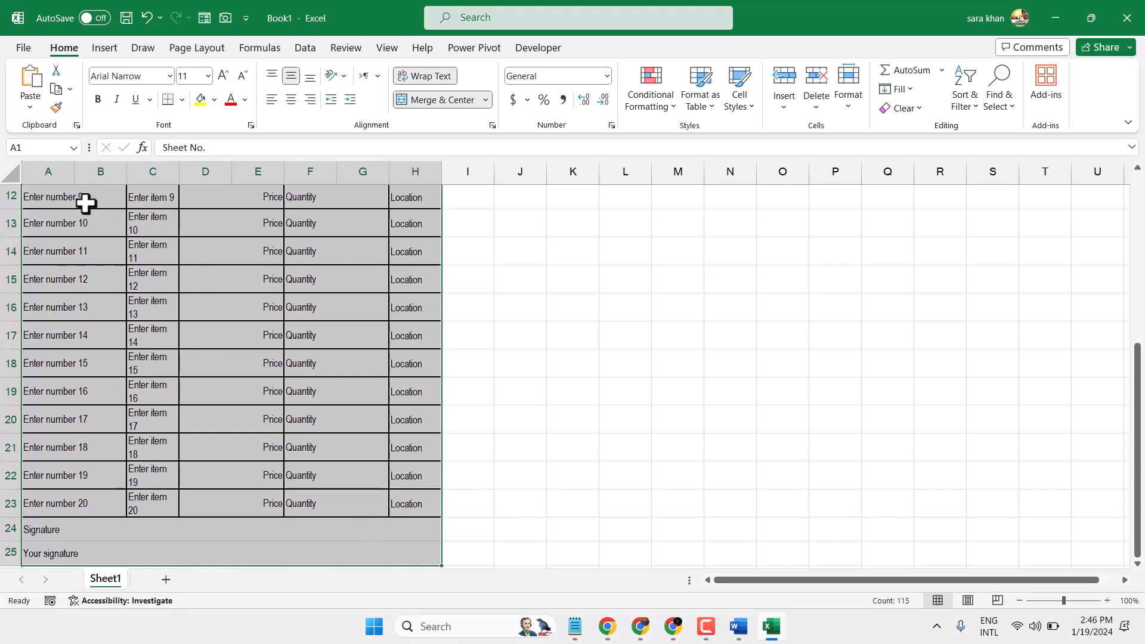
# Paste a transposed copy of A1:H25 at cell A29, then copy that transposed range.
pyautogui.rightClick(85, 203)
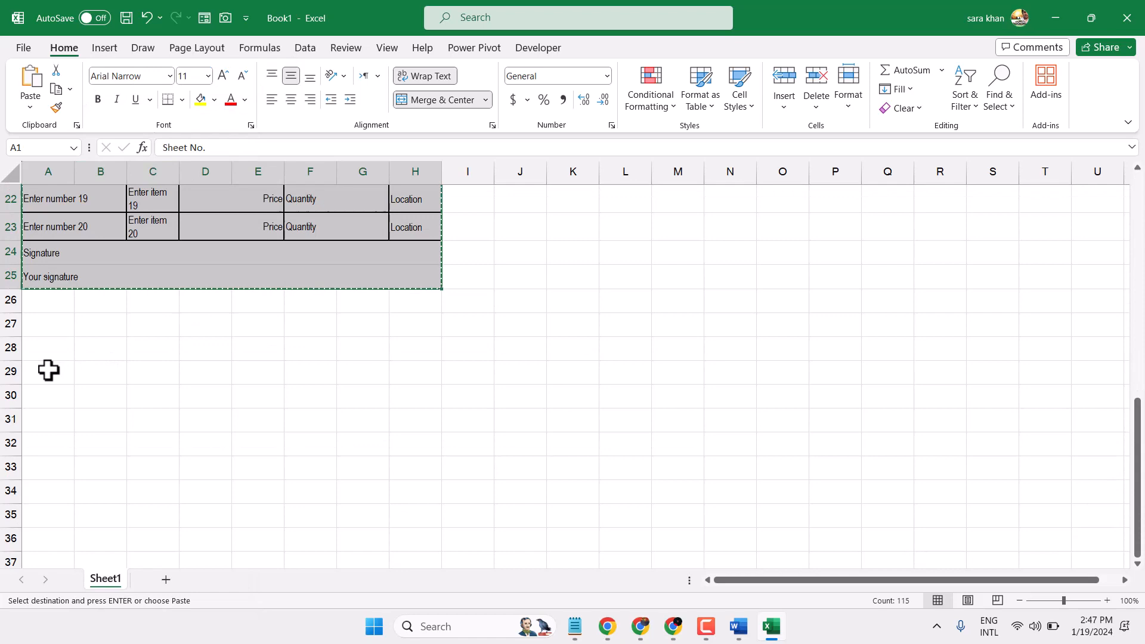
pyautogui.click(48, 371)
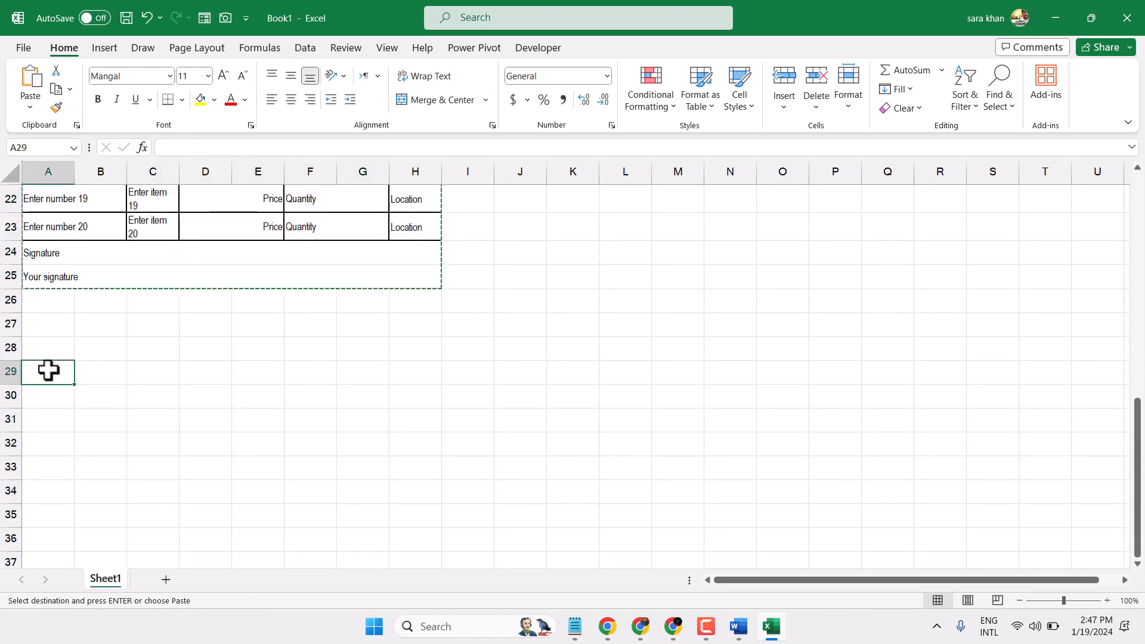
pyautogui.rightClick(48, 371)
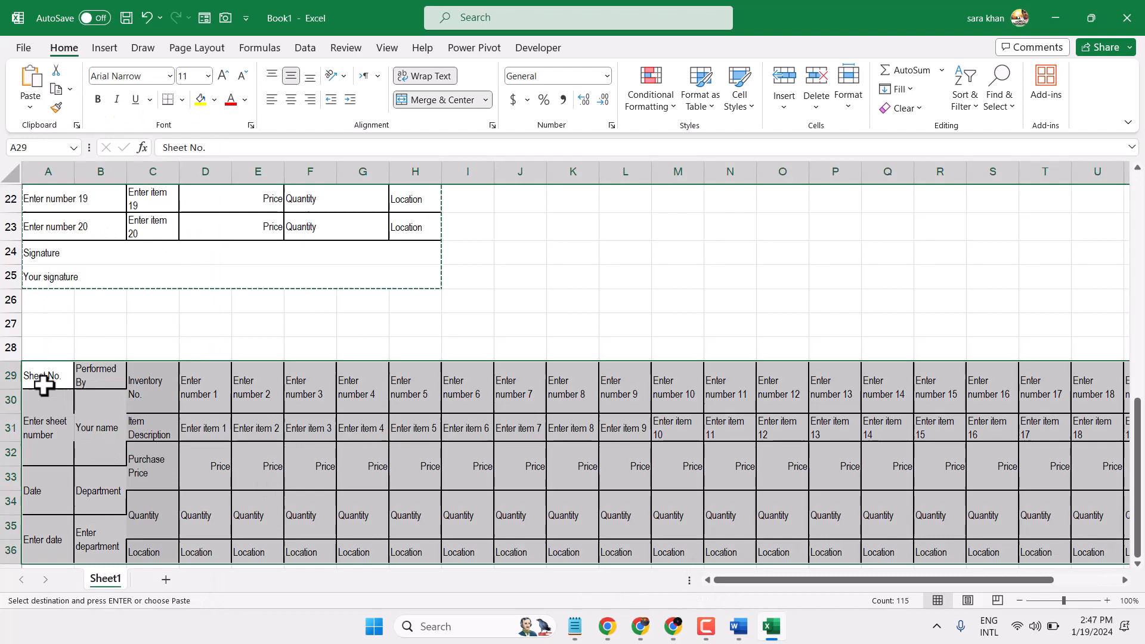
pyautogui.scroll(-3)
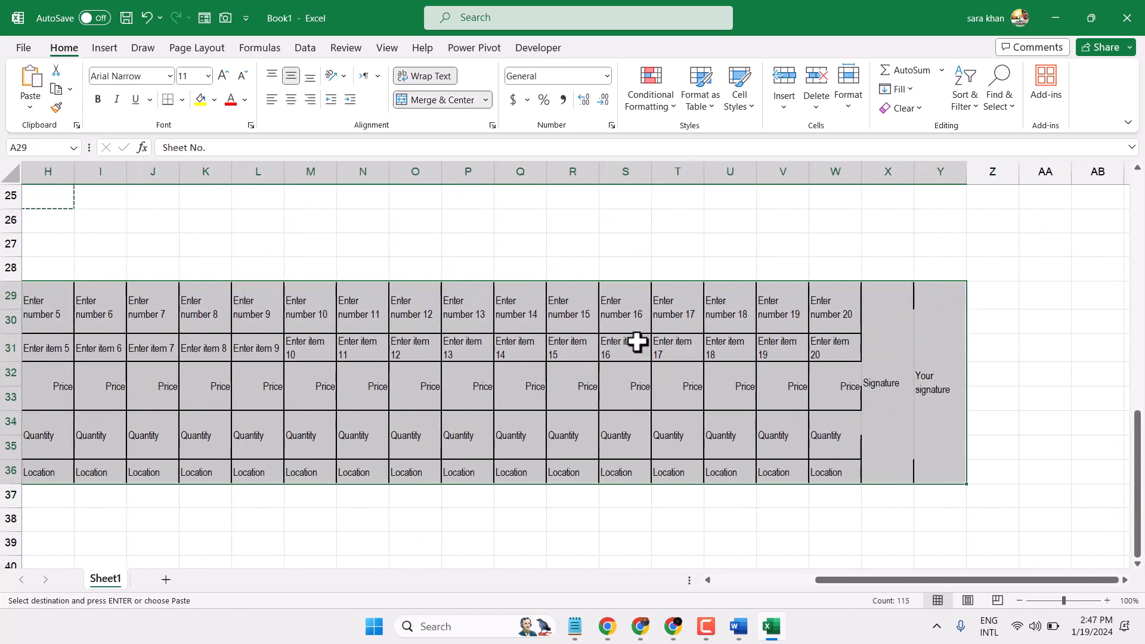
pyautogui.rightClick(624, 344)
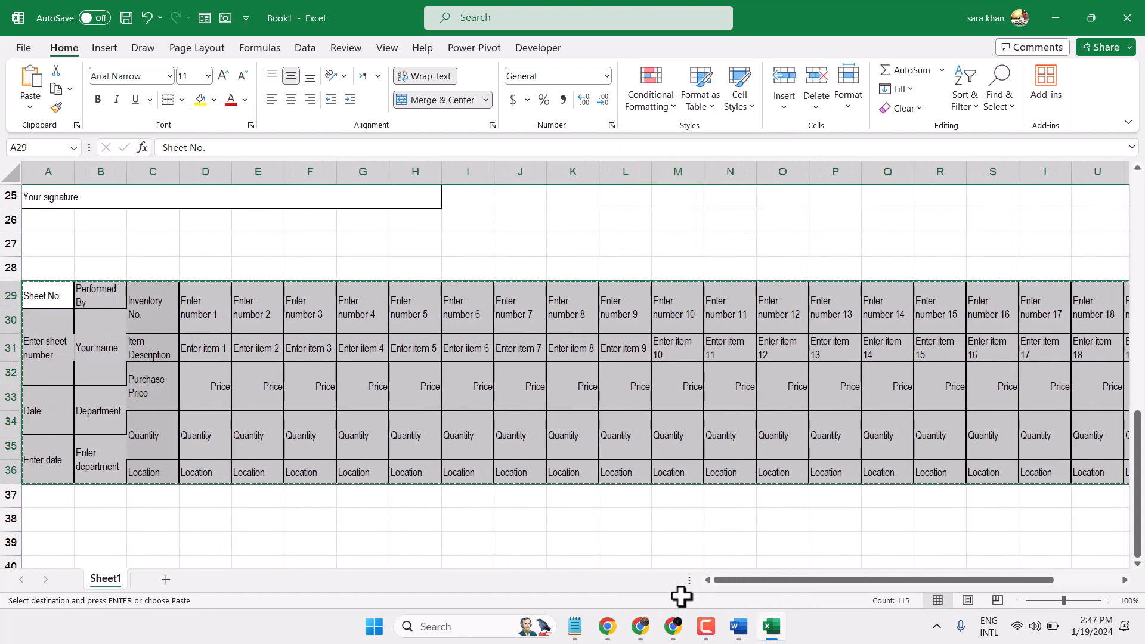
pyautogui.click(737, 625)
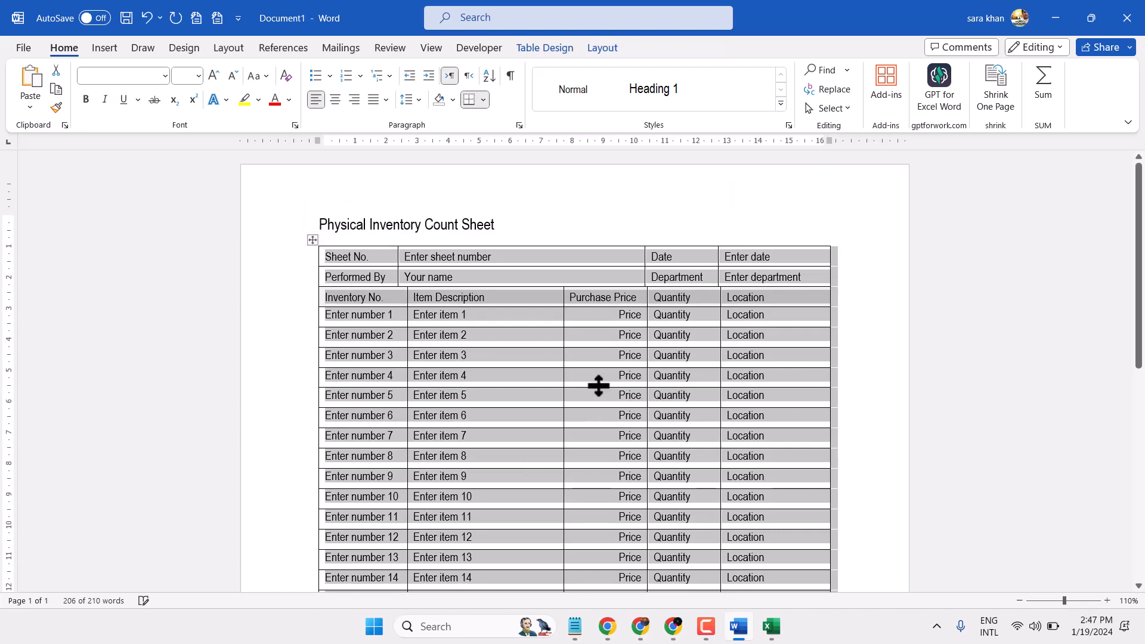
# Paste the transposed table onto a blank Word page and select the whole table.
pyautogui.scroll(-3)
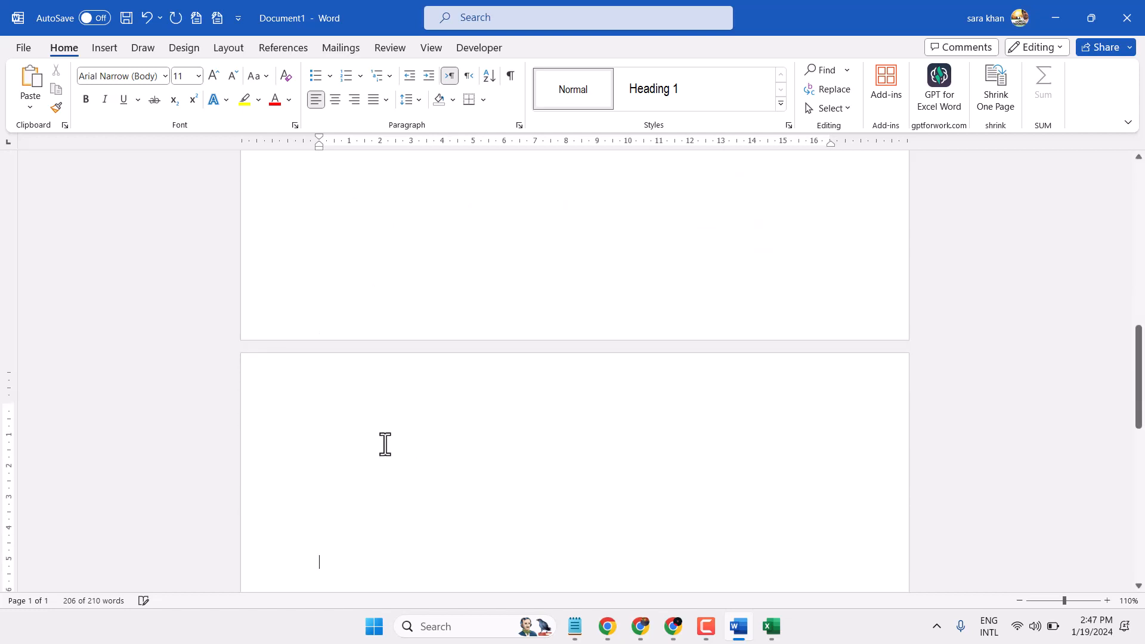
pyautogui.rightClick(386, 444)
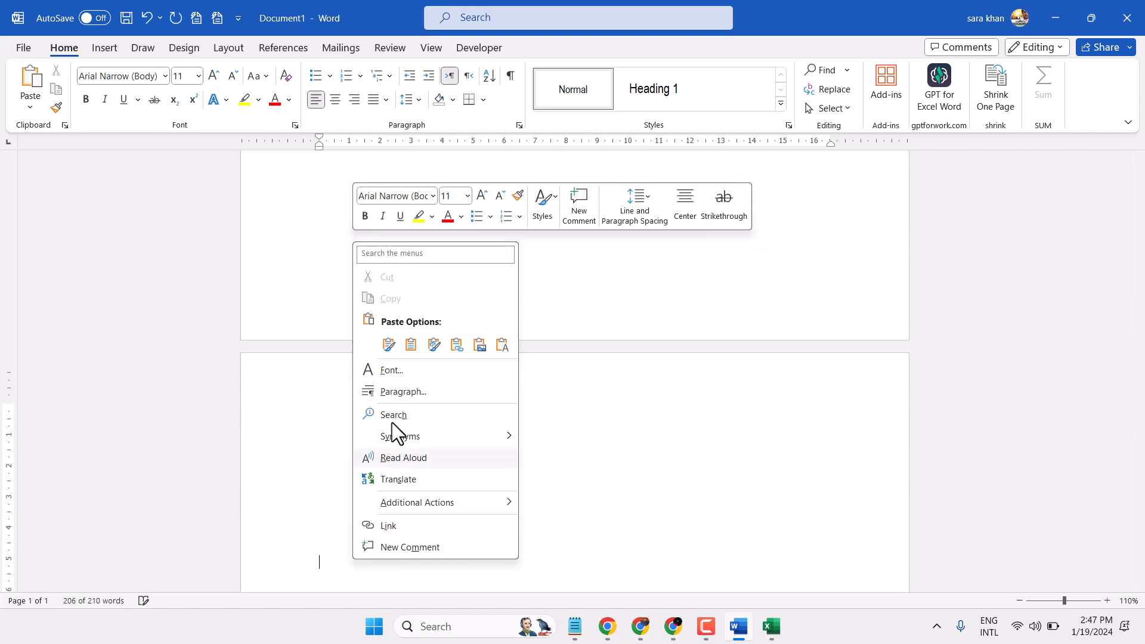
pyautogui.click(389, 344)
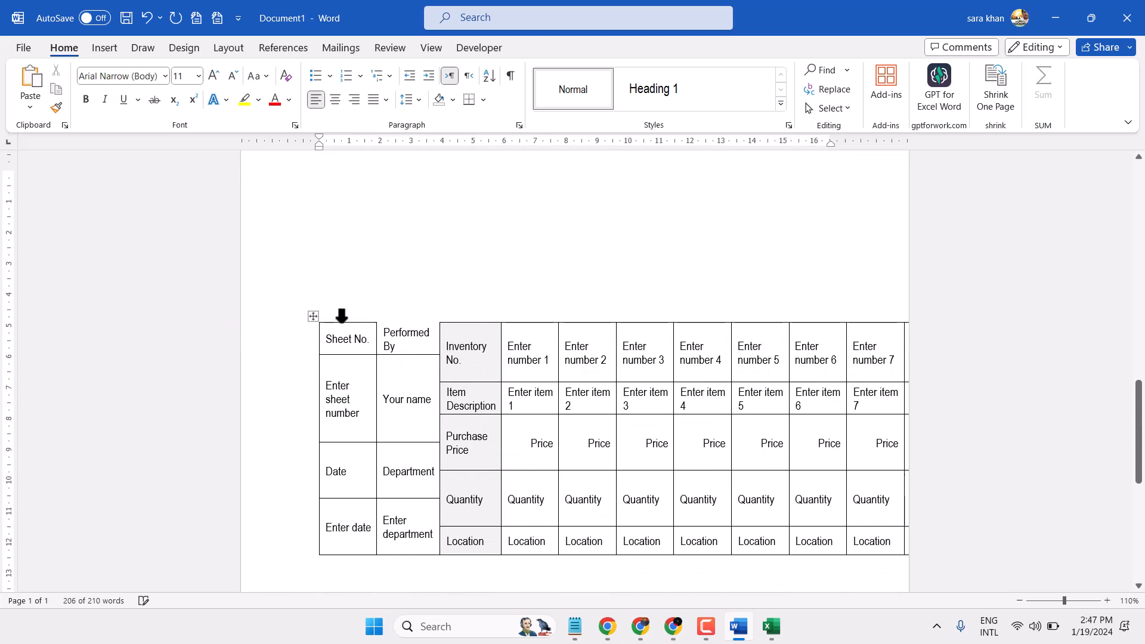
pyautogui.click(341, 316)
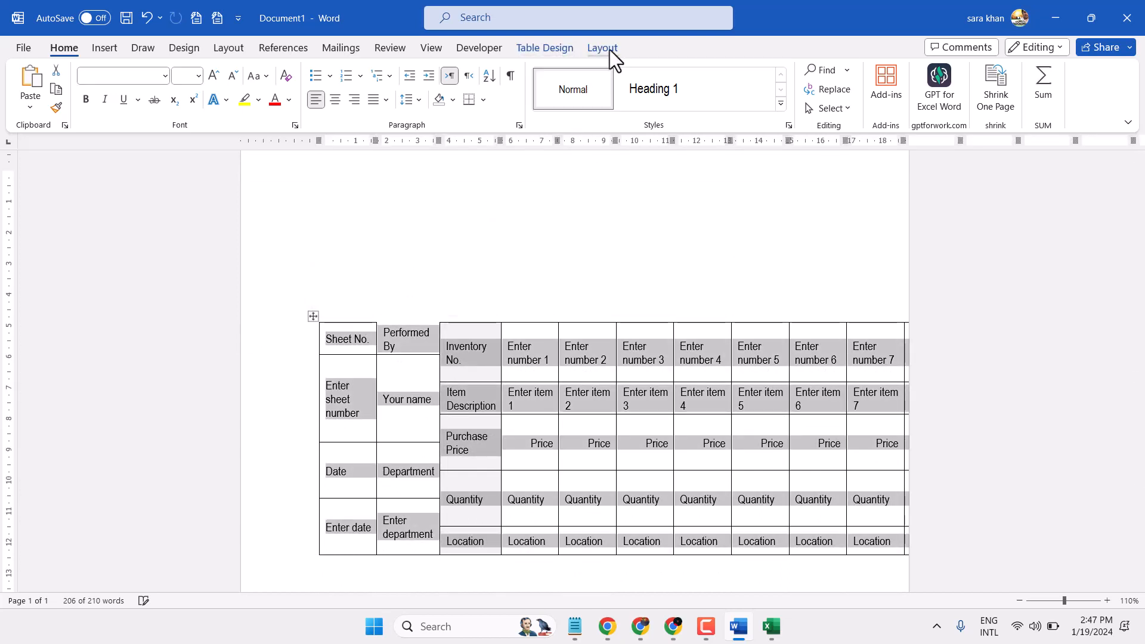
# Apply AutoFit Contents, then Fixed Column Width, to the pasted table.
pyautogui.click(602, 47)
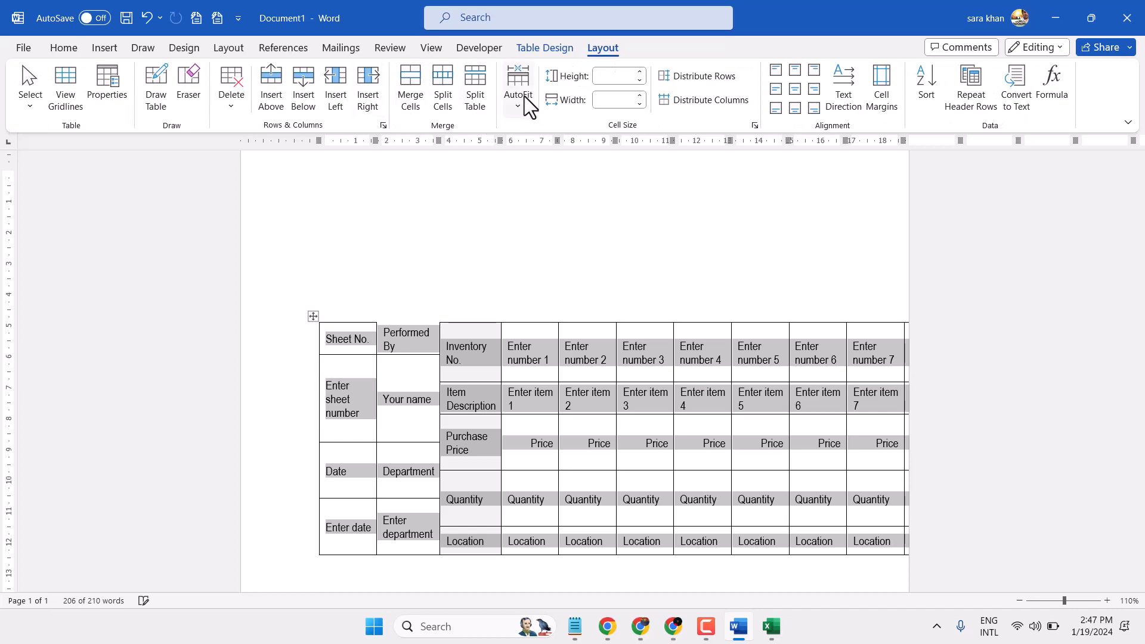
pyautogui.click(517, 82)
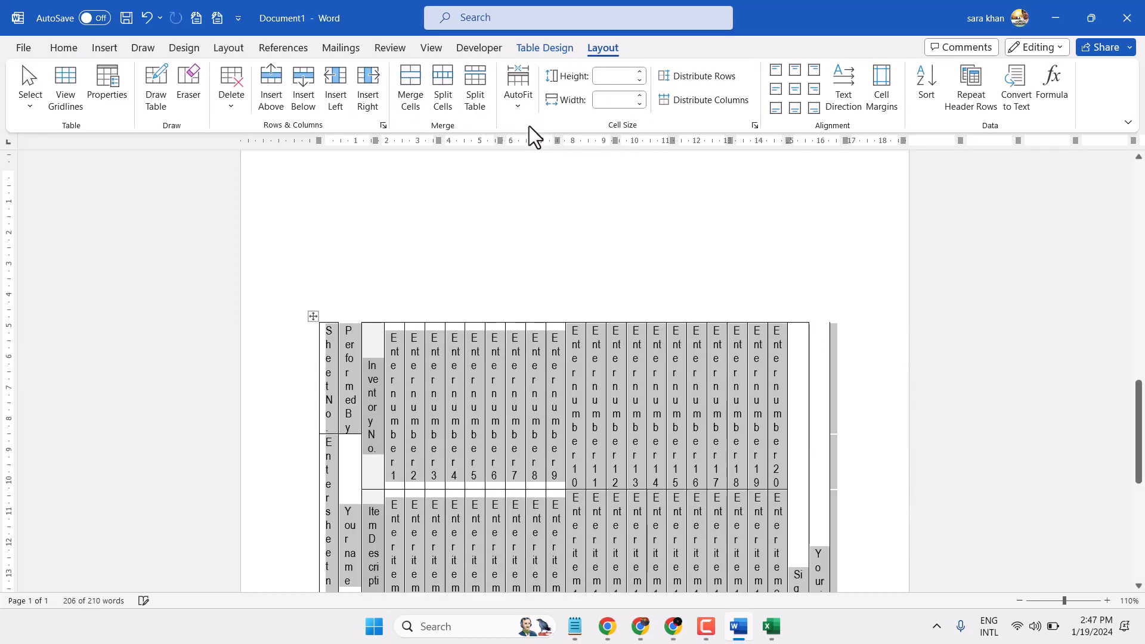
pyautogui.click(518, 86)
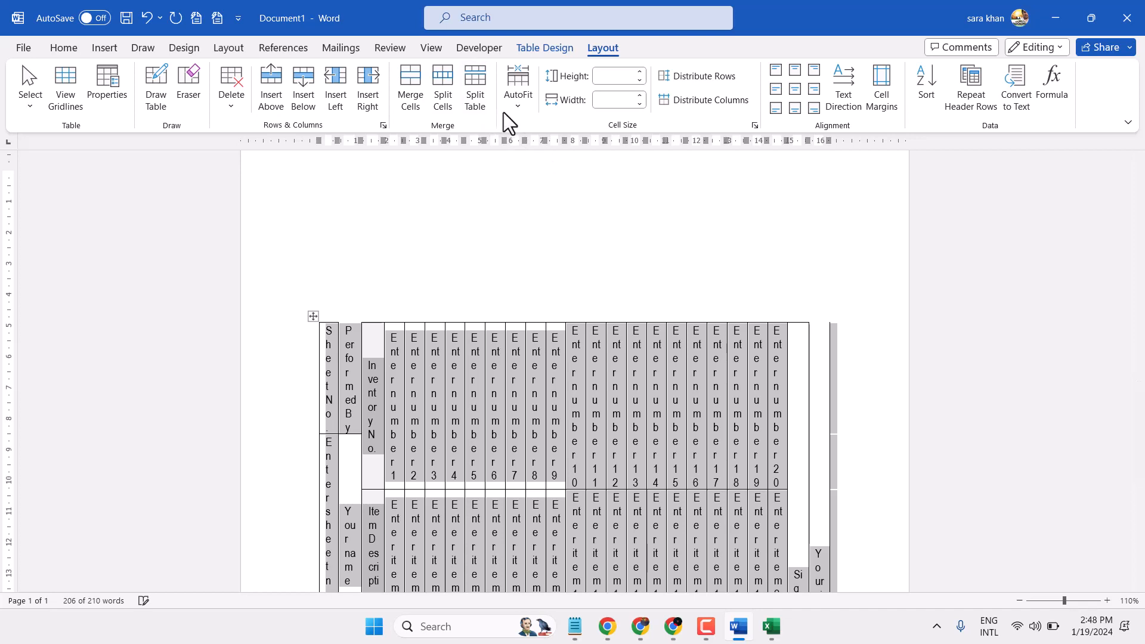
pyautogui.click(518, 88)
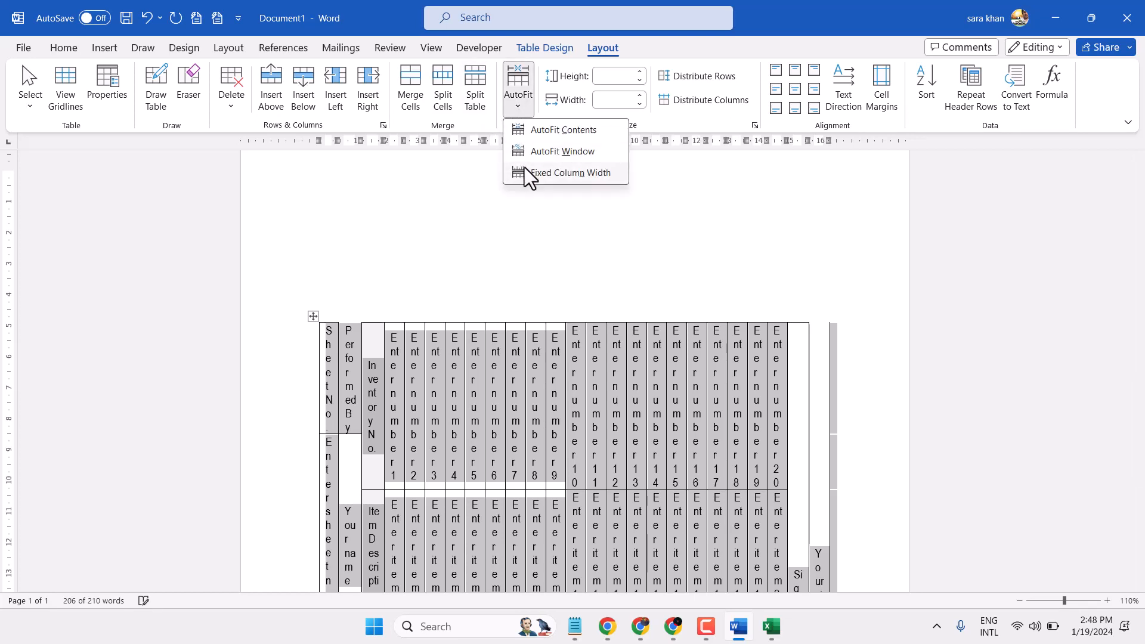
pyautogui.click(571, 173)
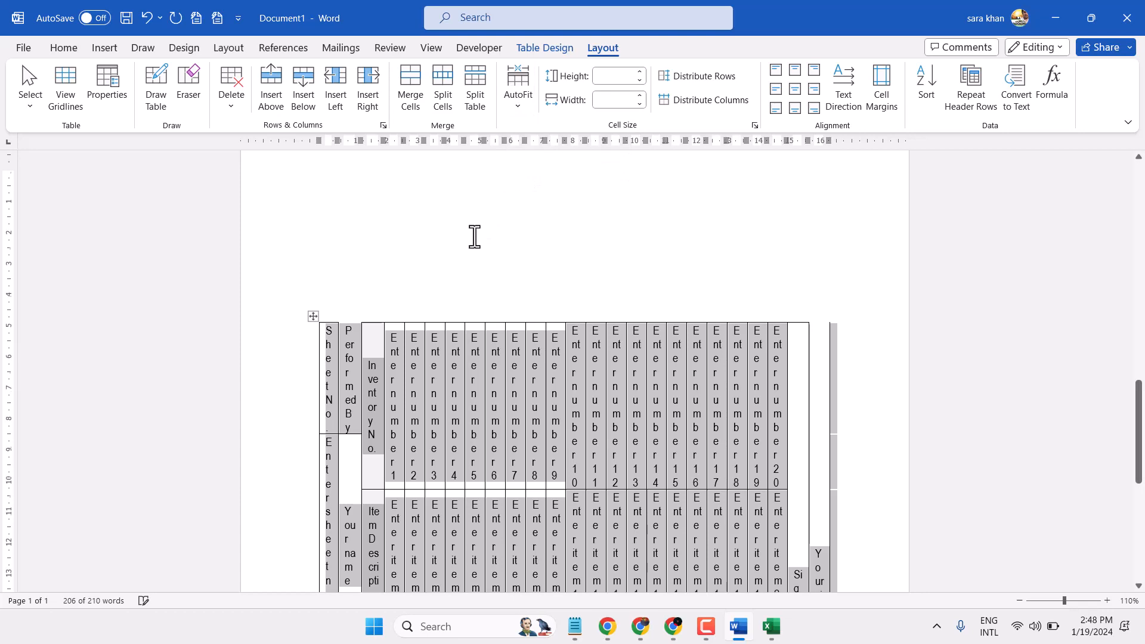
pyautogui.scroll(-3)
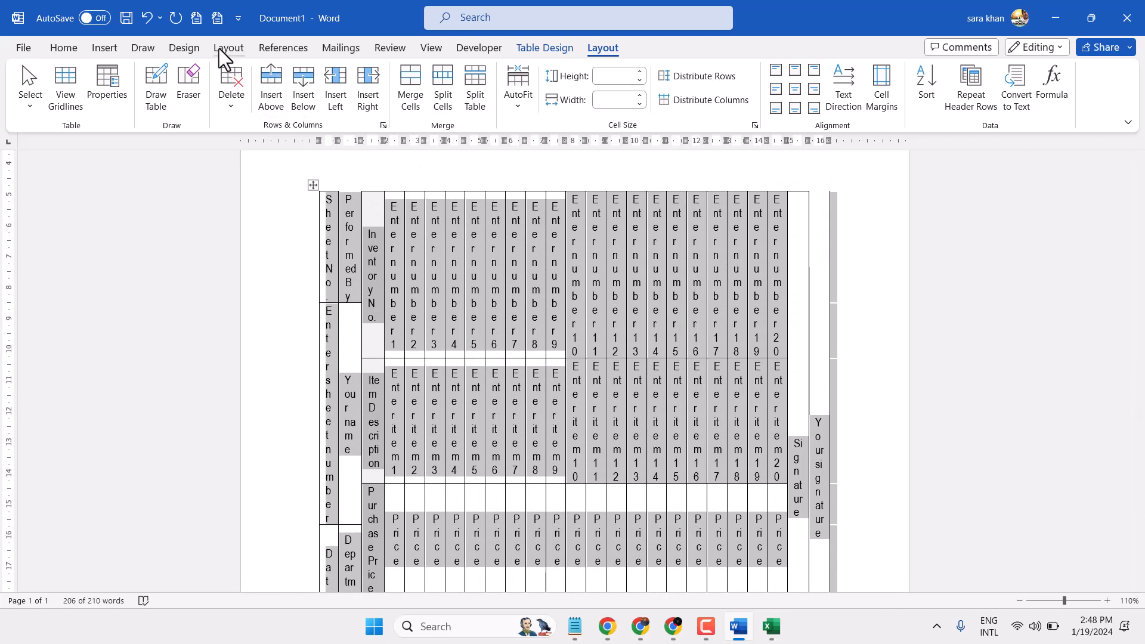
# Switch the page to a larger paper size in landscape orientation.
pyautogui.click(228, 47)
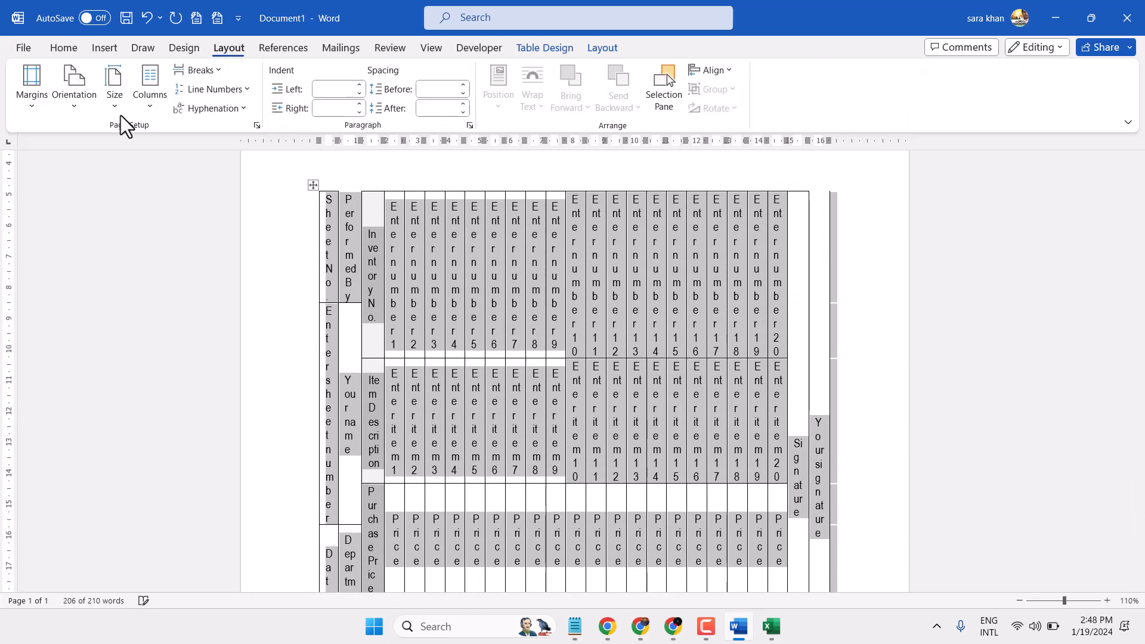
pyautogui.click(114, 81)
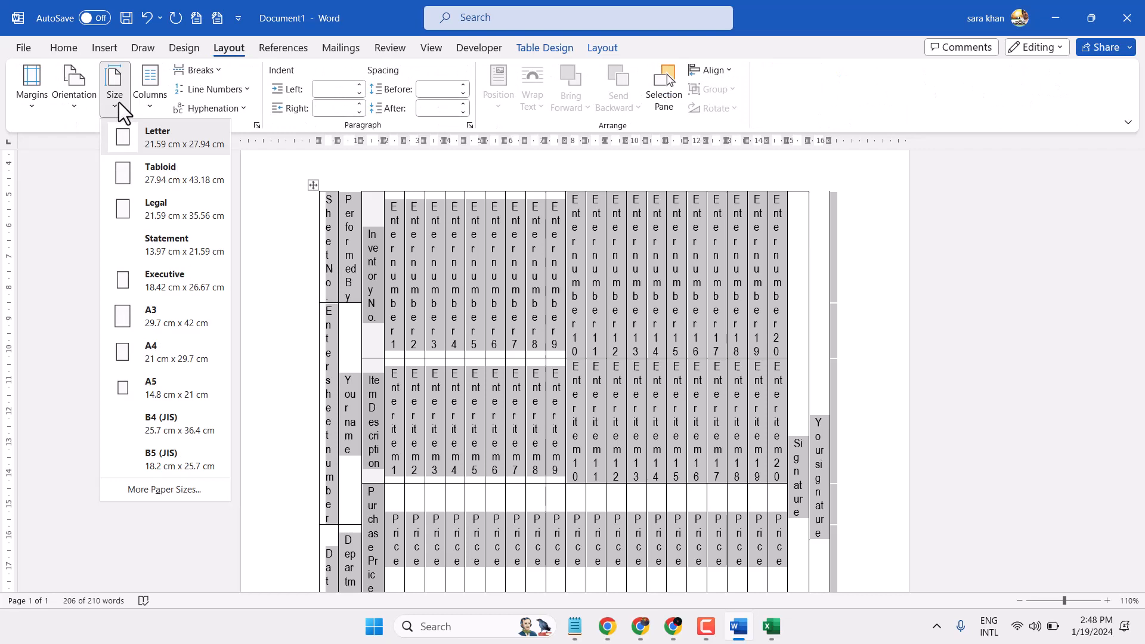
pyautogui.click(74, 84)
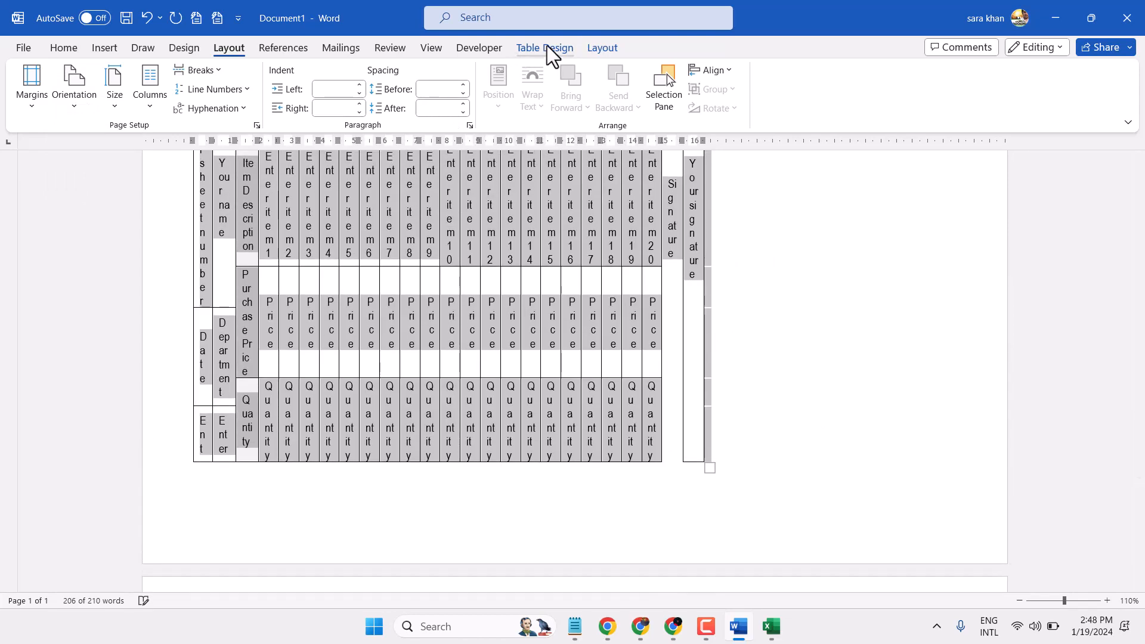
# Apply AutoFit Window so the table spans the page width, then deselect it.
pyautogui.click(602, 48)
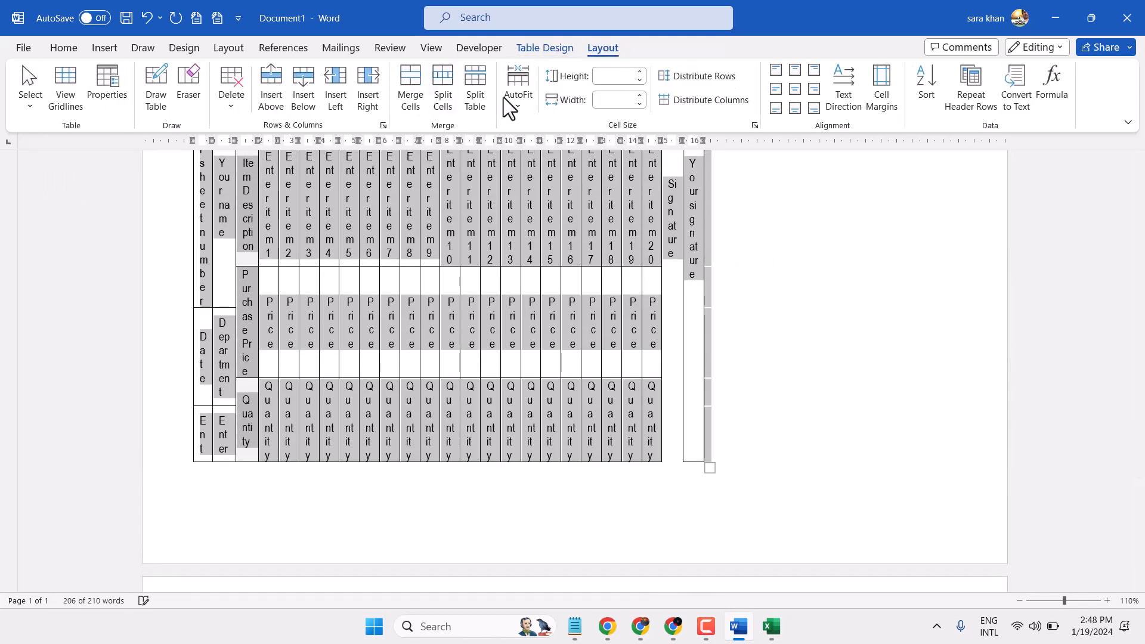
pyautogui.click(518, 86)
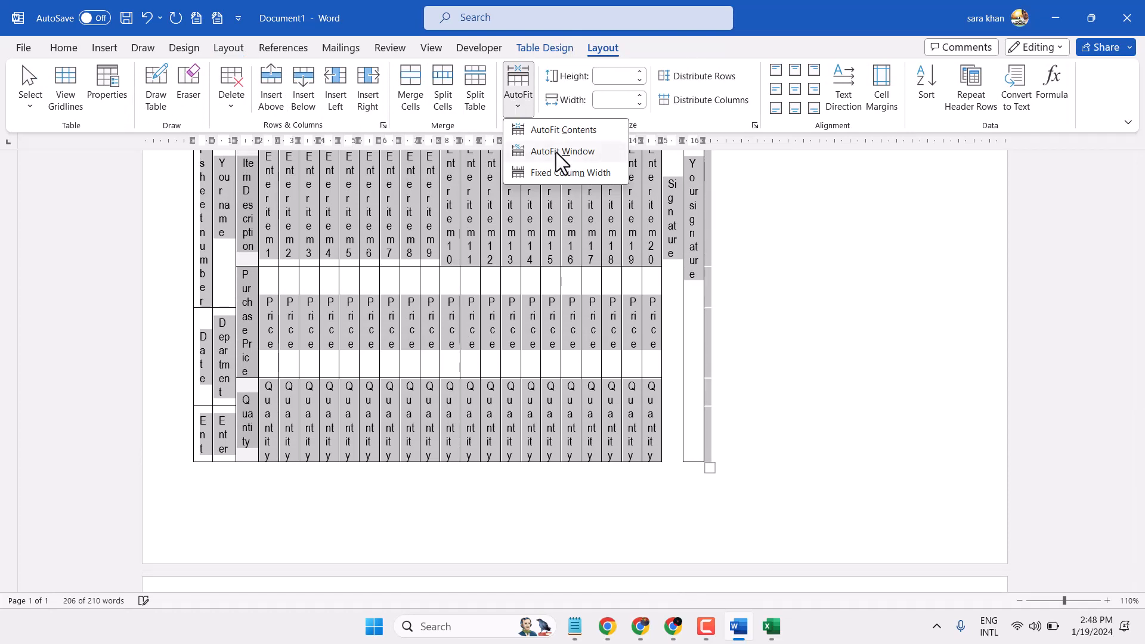
pyautogui.click(562, 151)
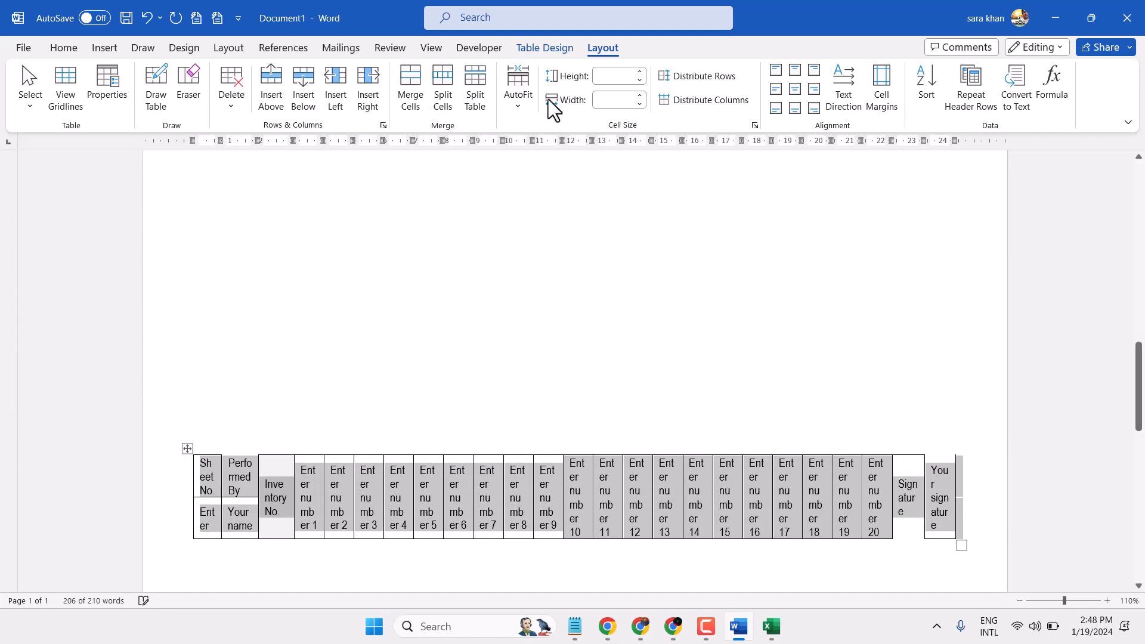
pyautogui.moveTo(559, 76)
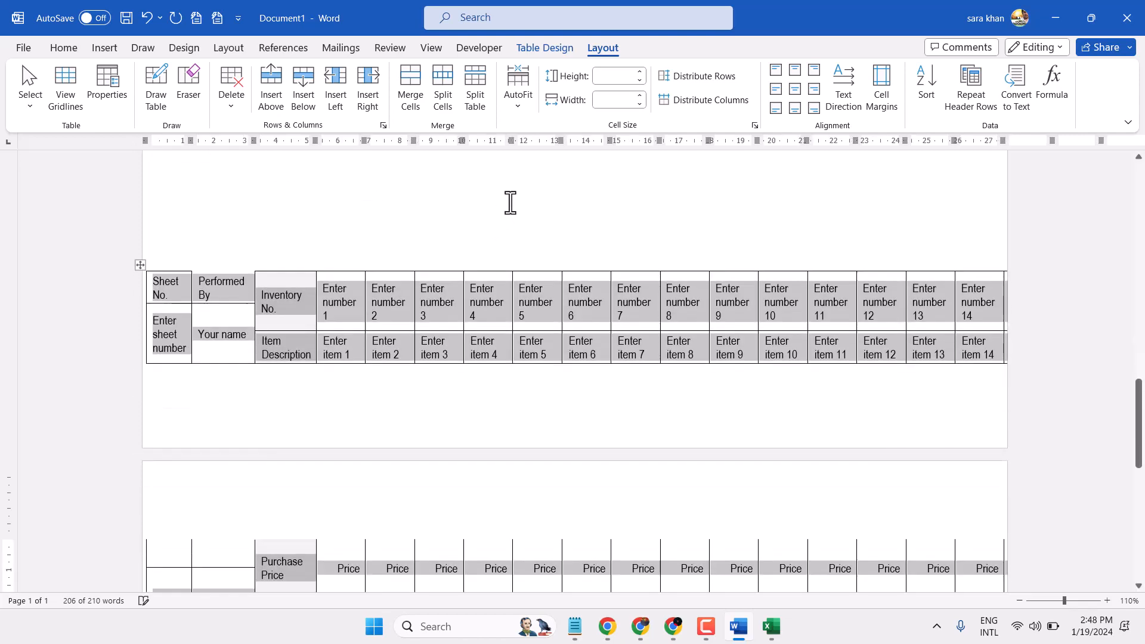
pyautogui.click(62, 48)
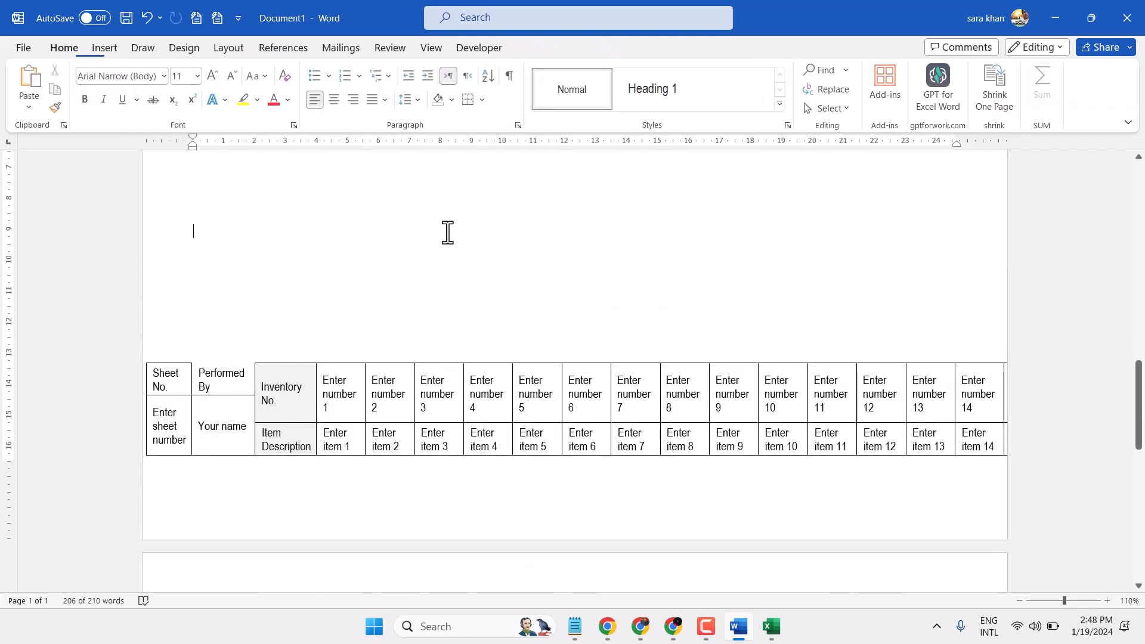
pyautogui.moveTo(465, 234)
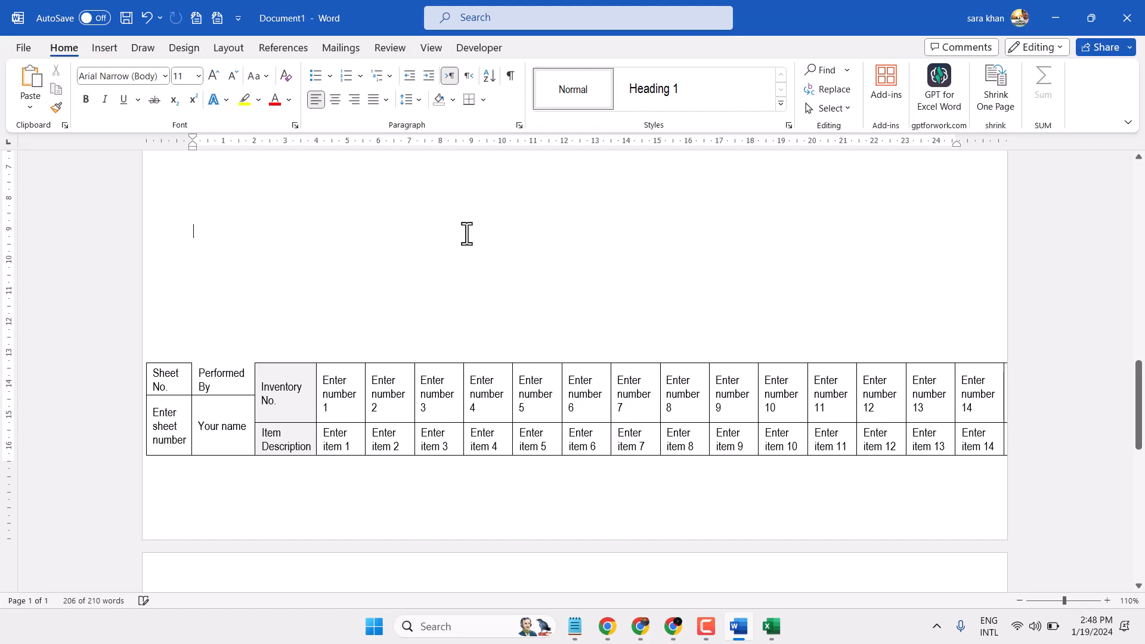